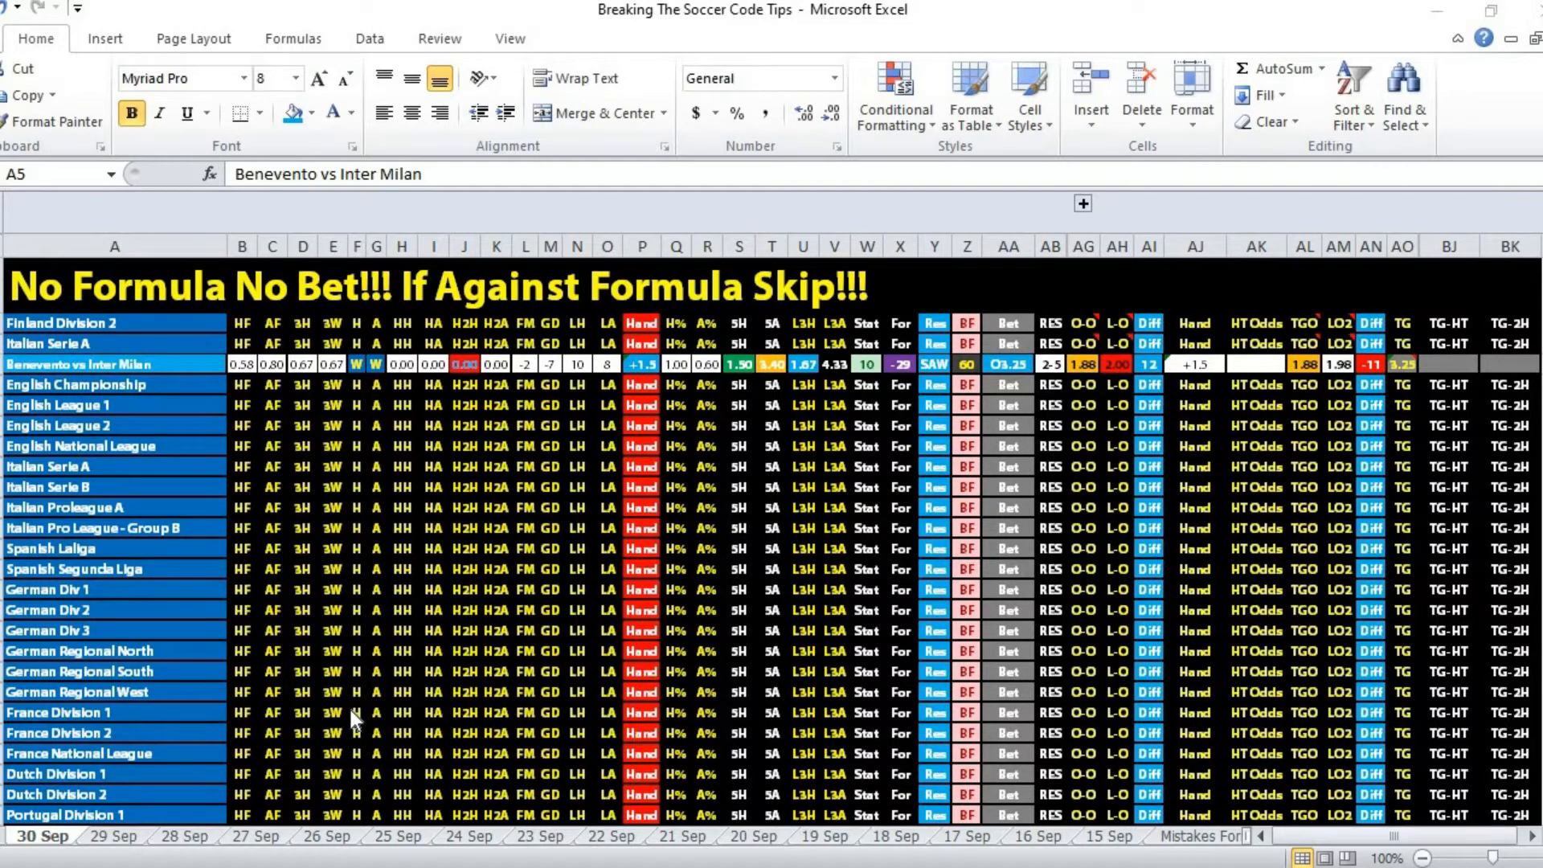
mouse_move(1195, 415)
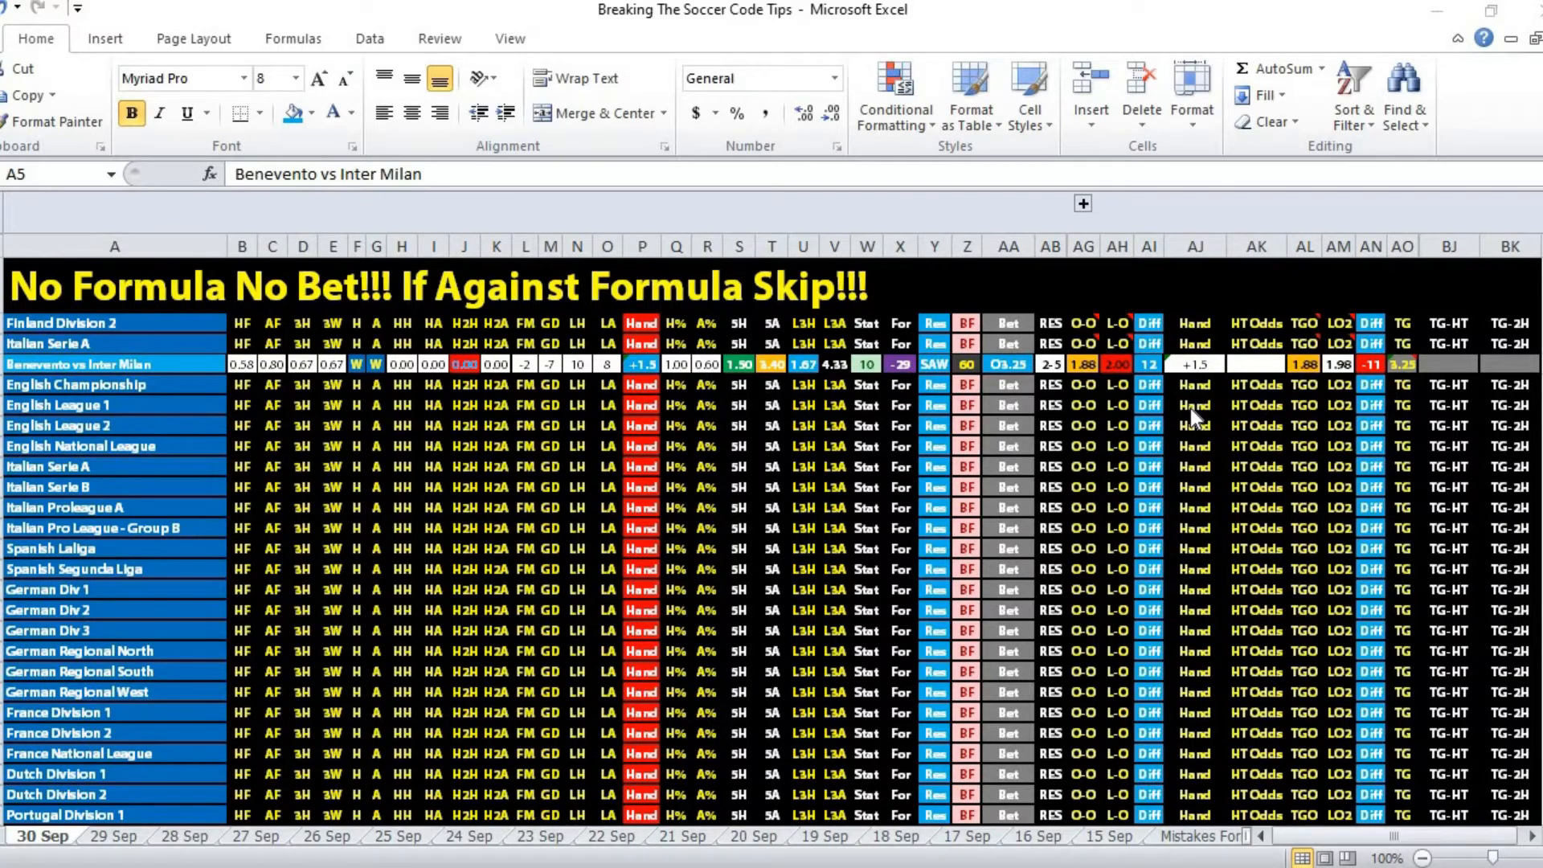
mouse_move(895, 393)
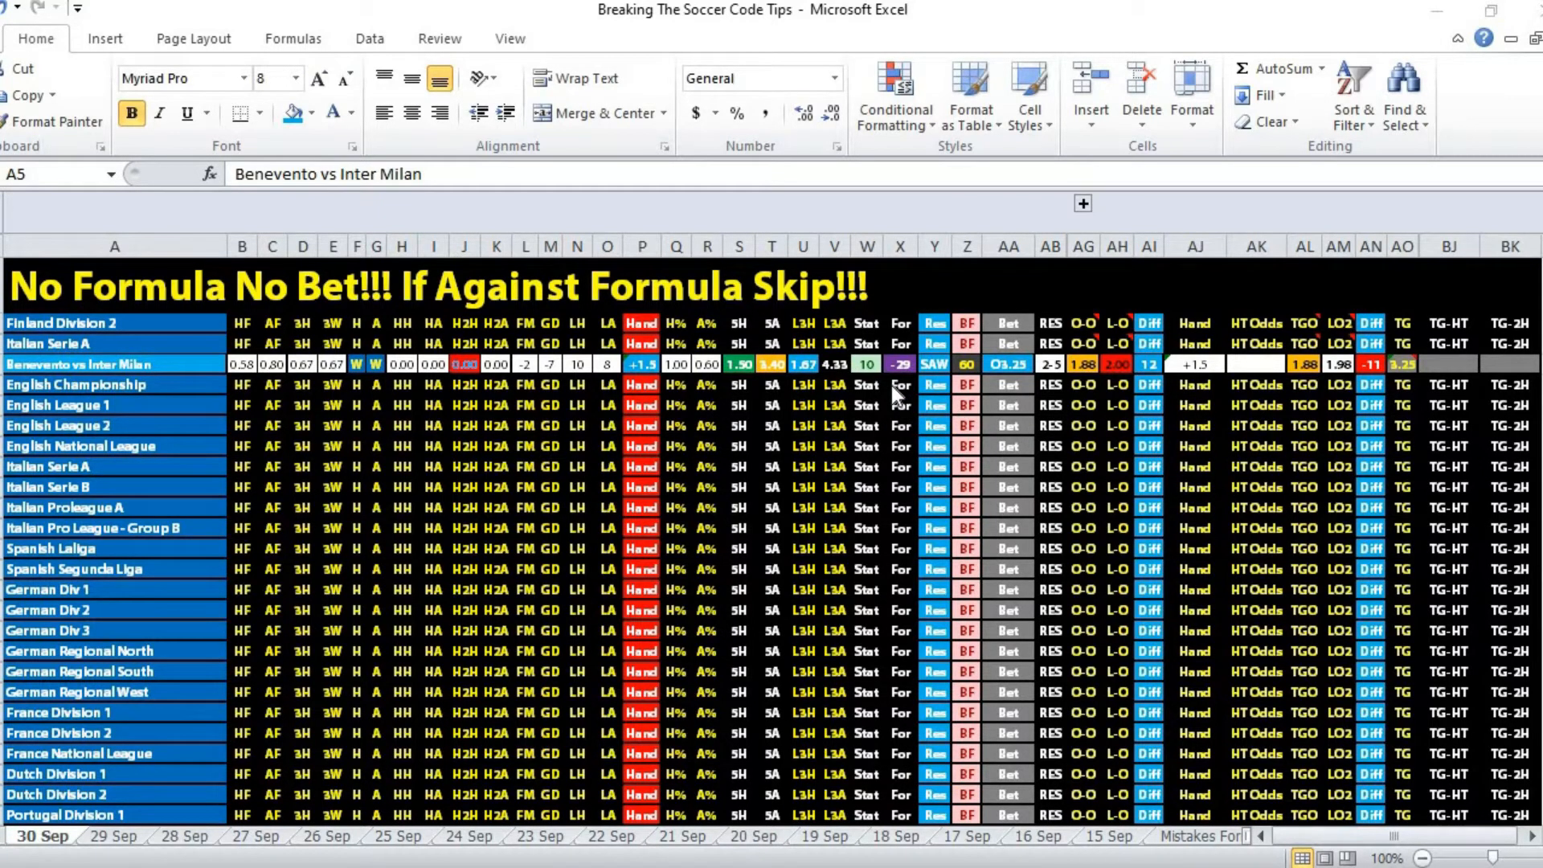
mouse_move(822, 408)
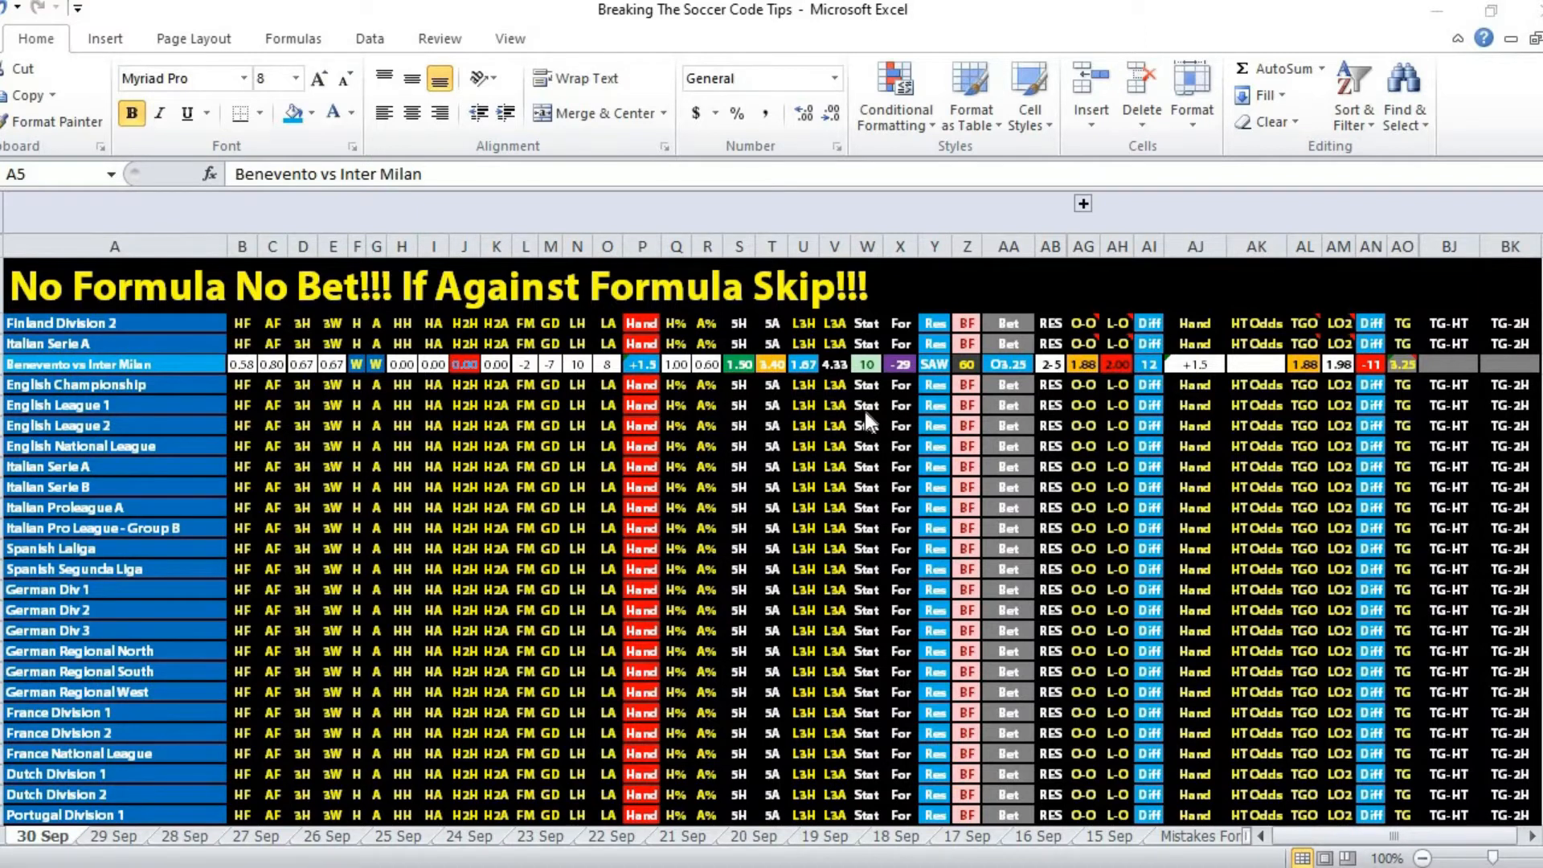
mouse_move(806, 413)
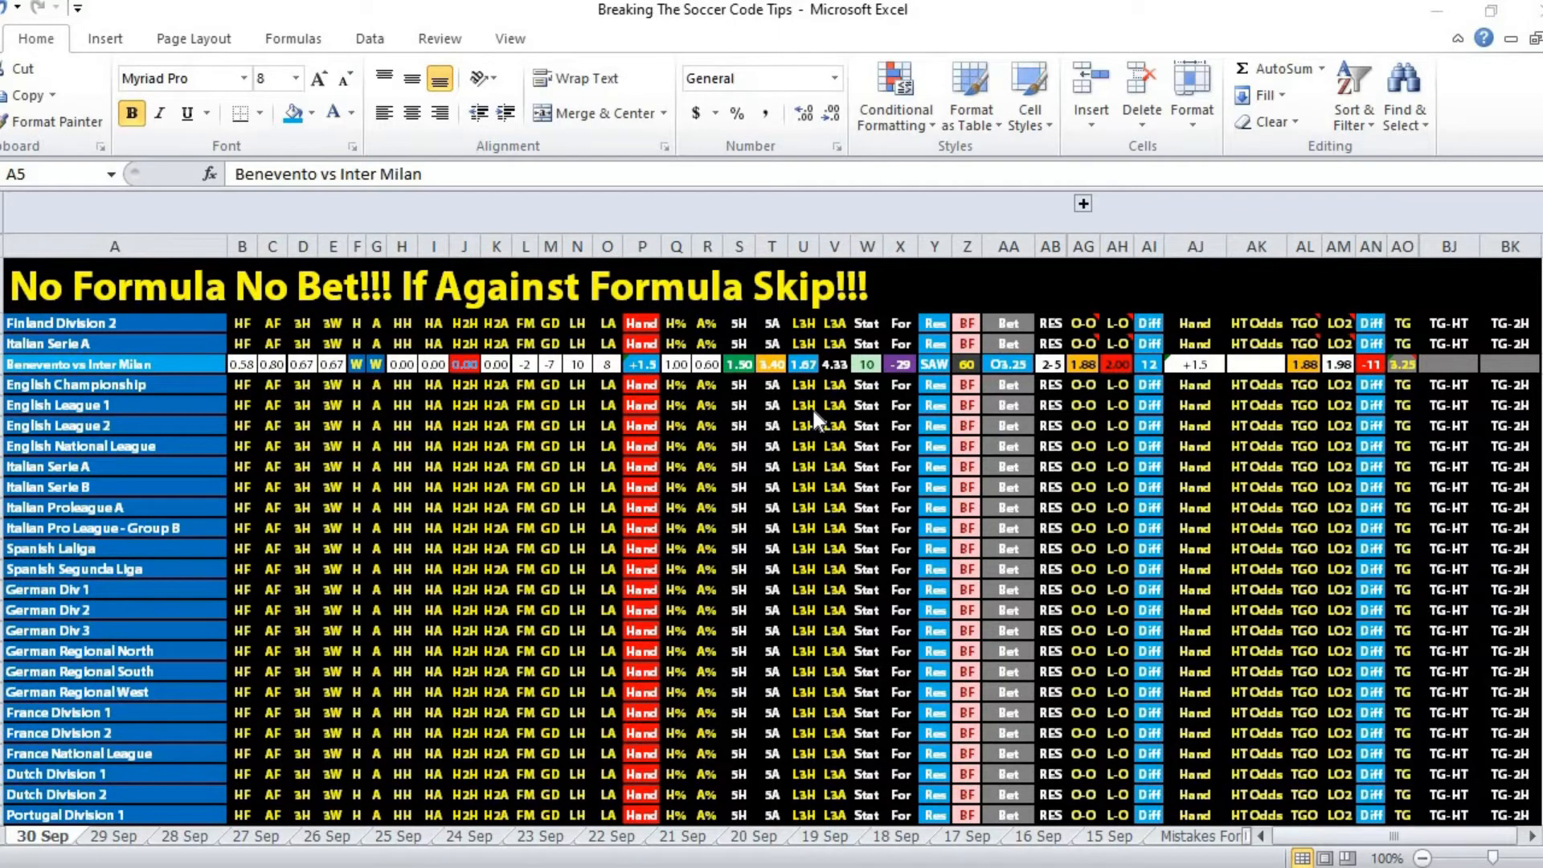
mouse_move(871, 411)
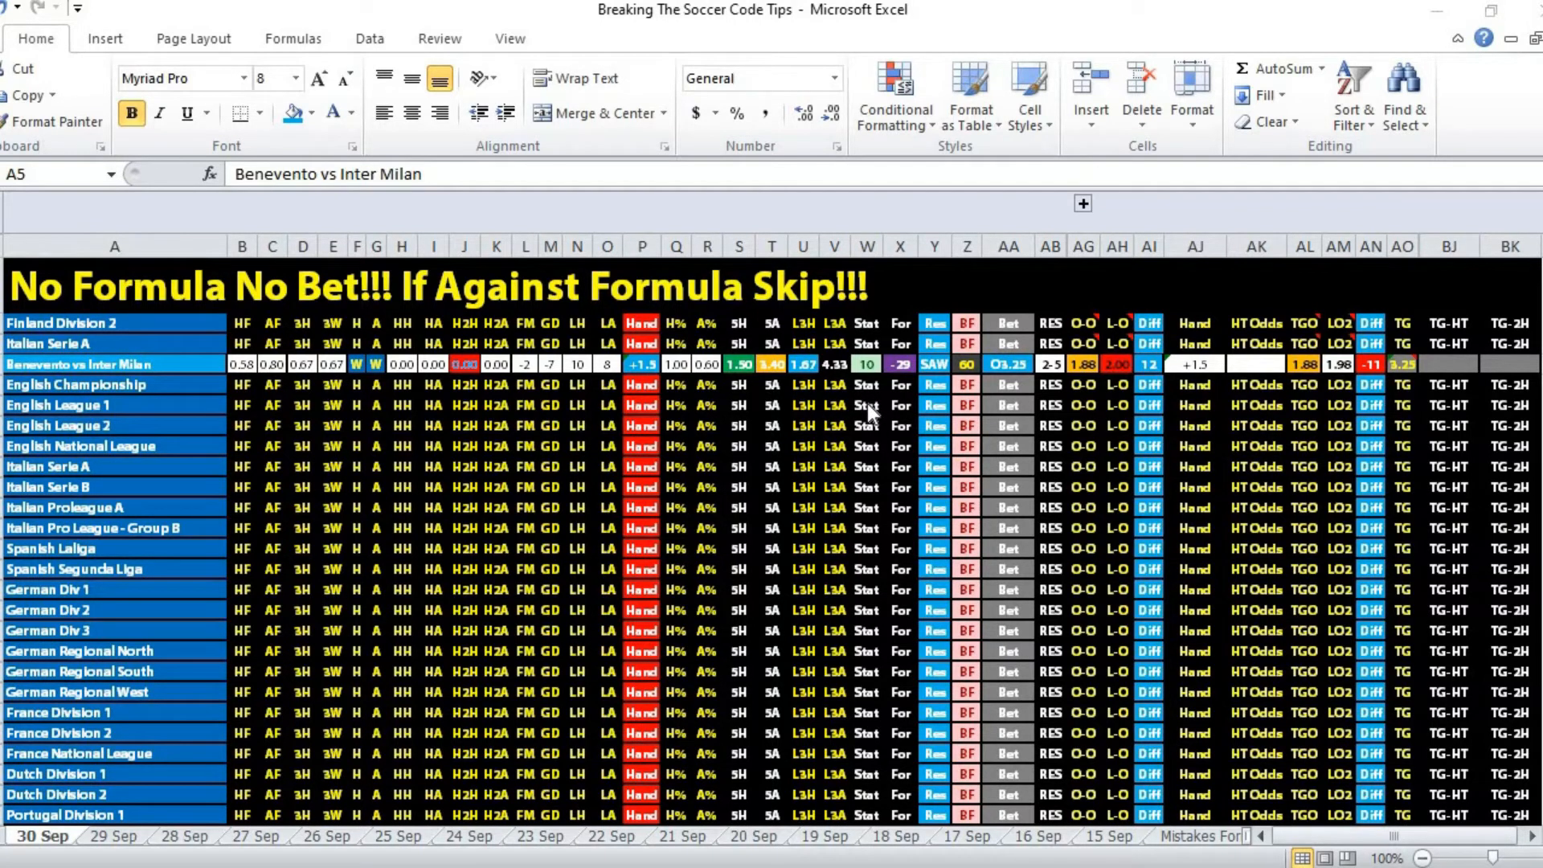
mouse_move(874, 413)
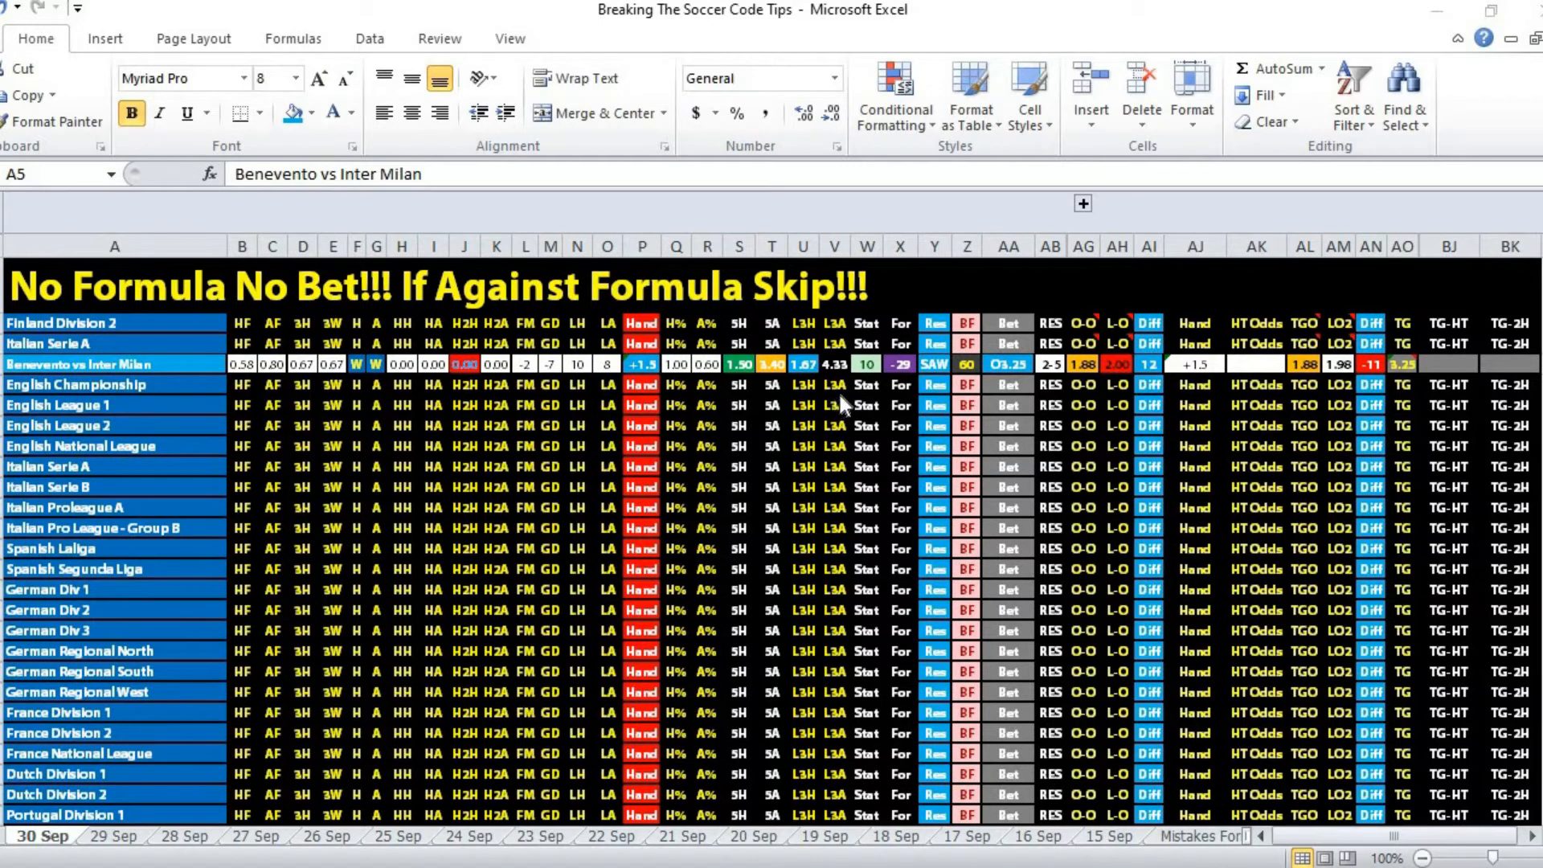
mouse_move(945, 394)
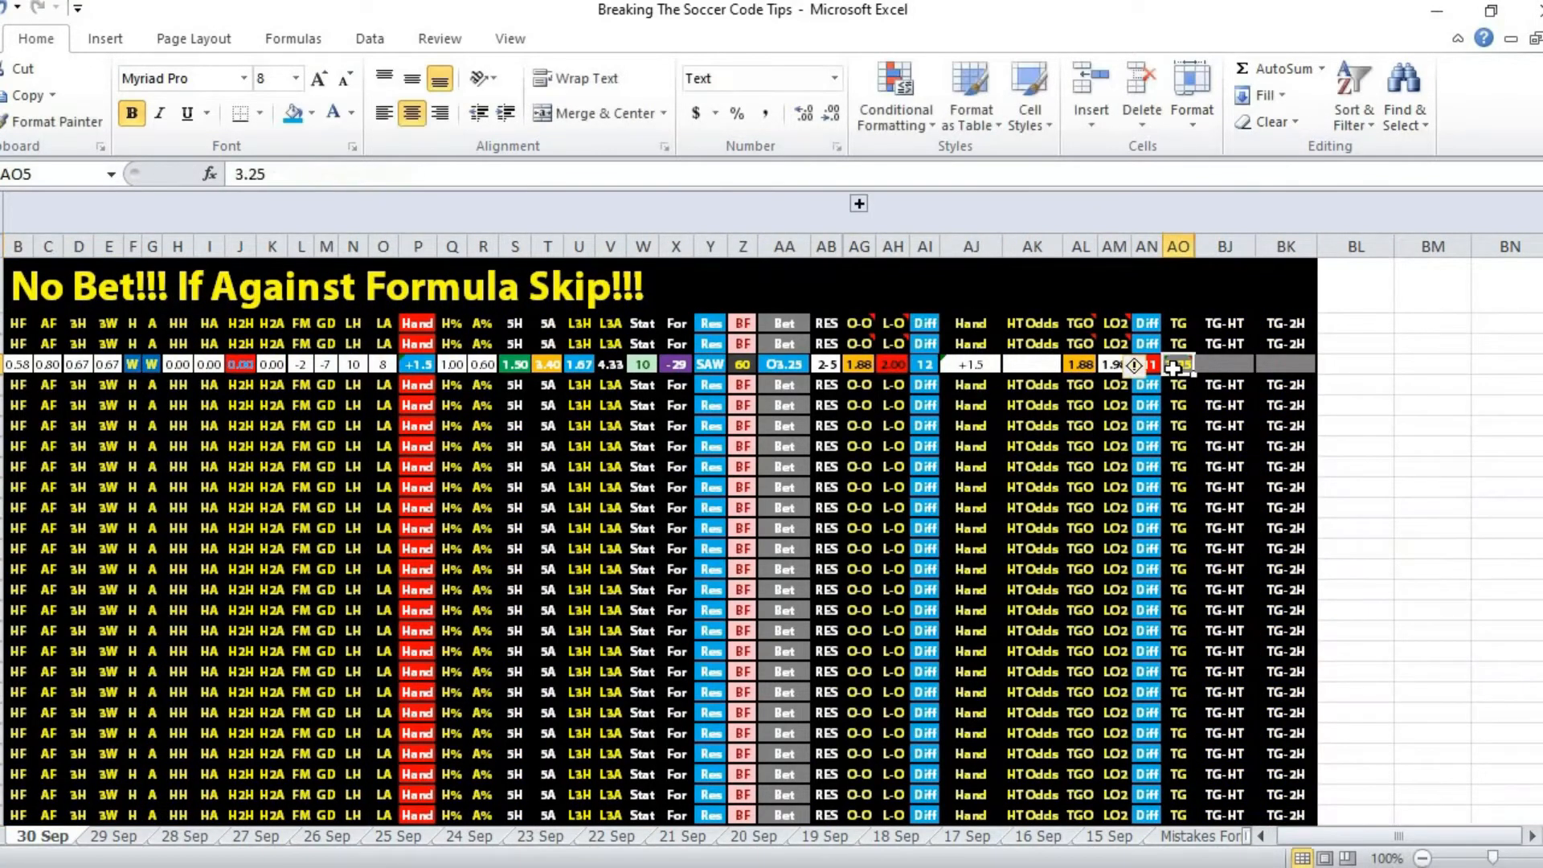
mouse_move(1176, 365)
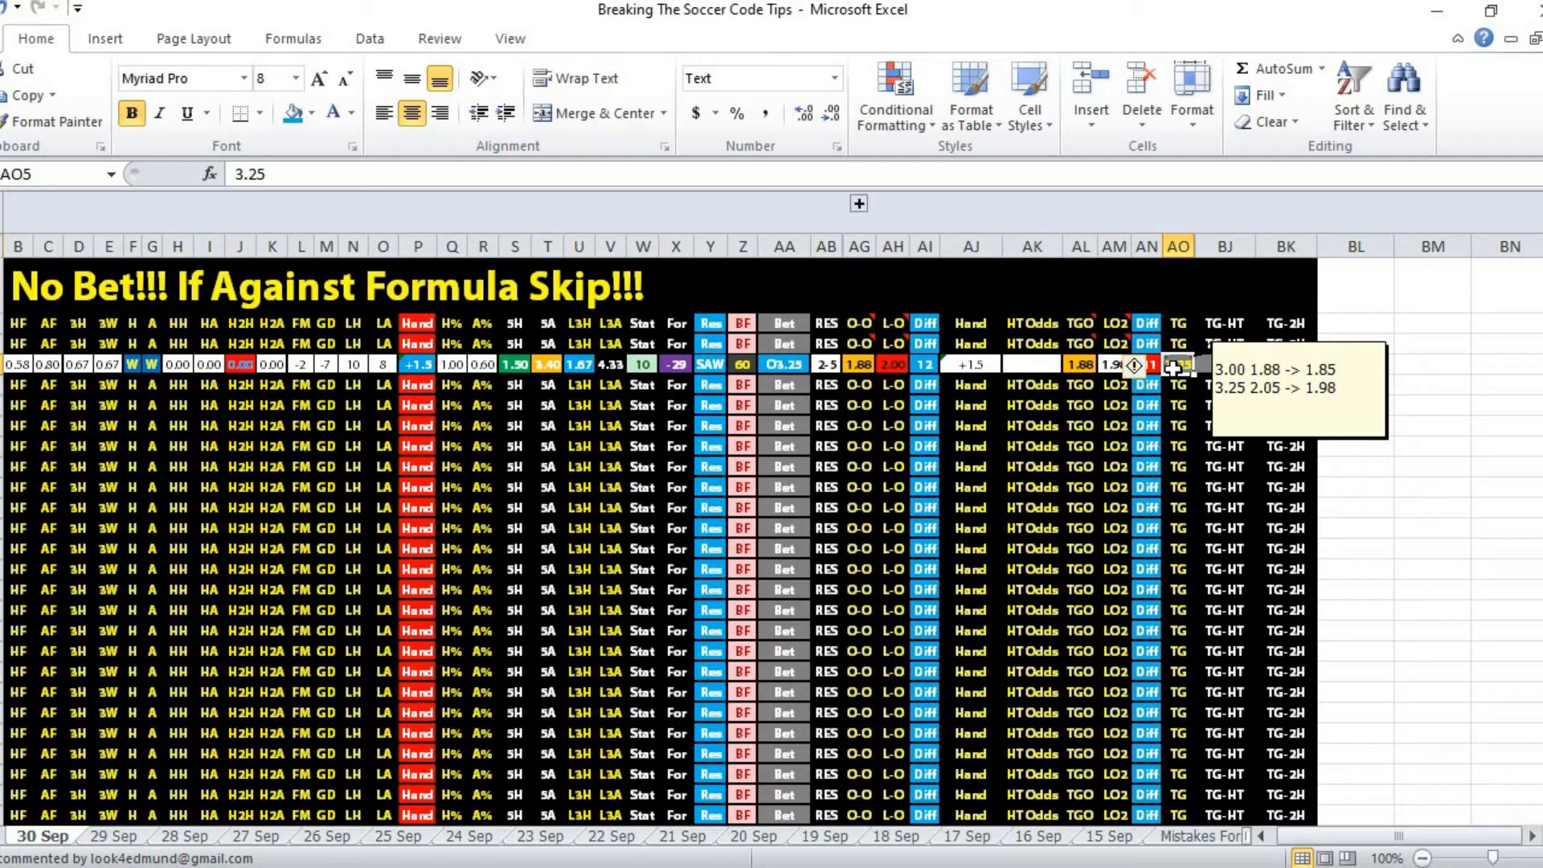
Step: Display the 3.25 2.05 -> 1.98 odds-movement note on cell AO5, then click away
click(1113, 404)
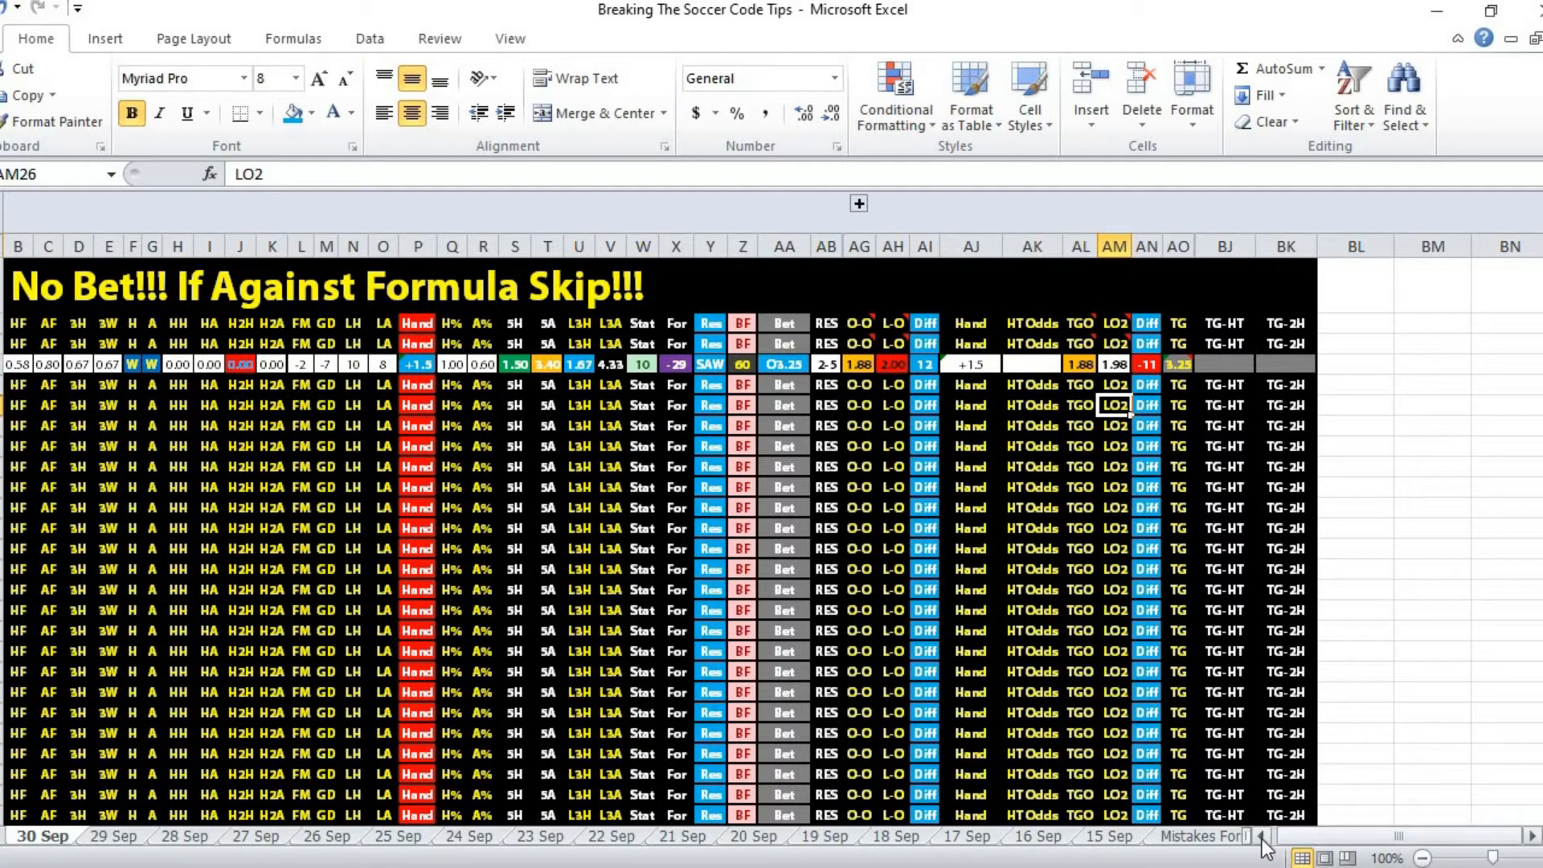
scroll(left, 3)
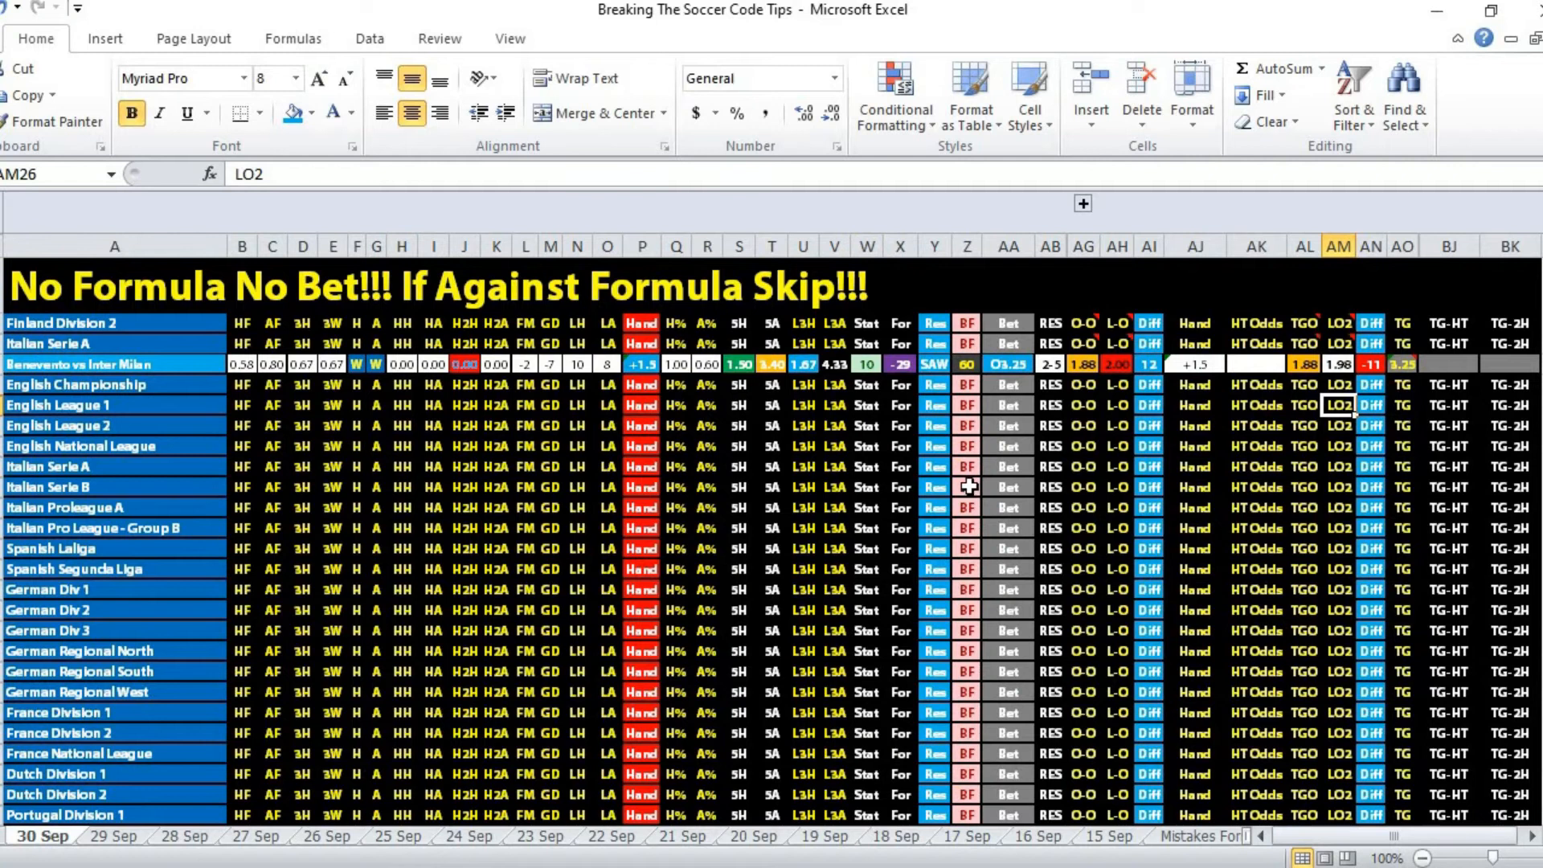
mouse_move(1112, 548)
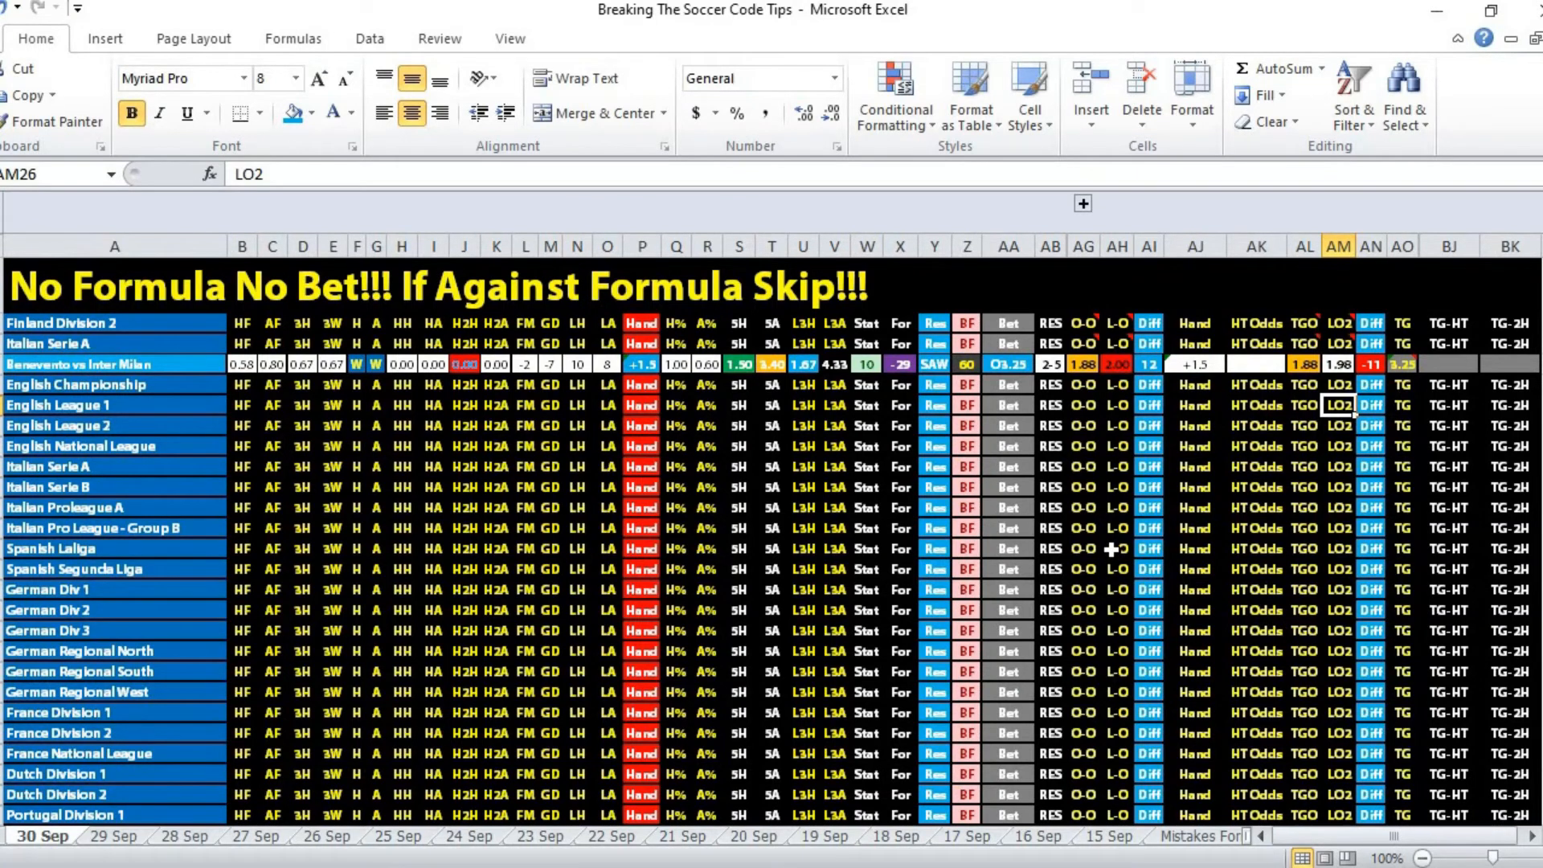